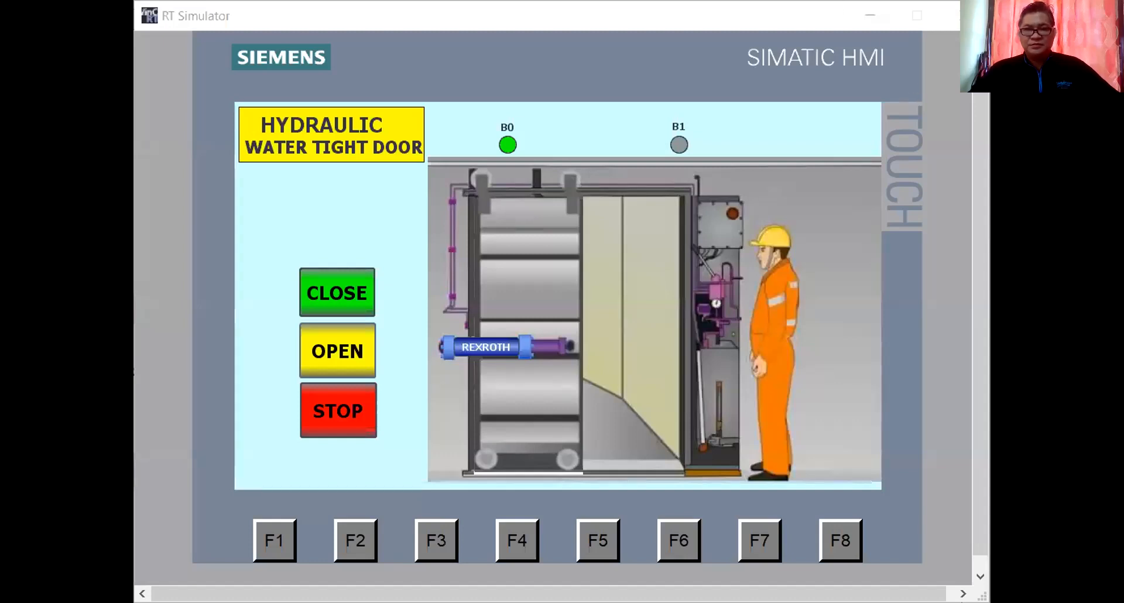
pyautogui.moveTo(810, 97)
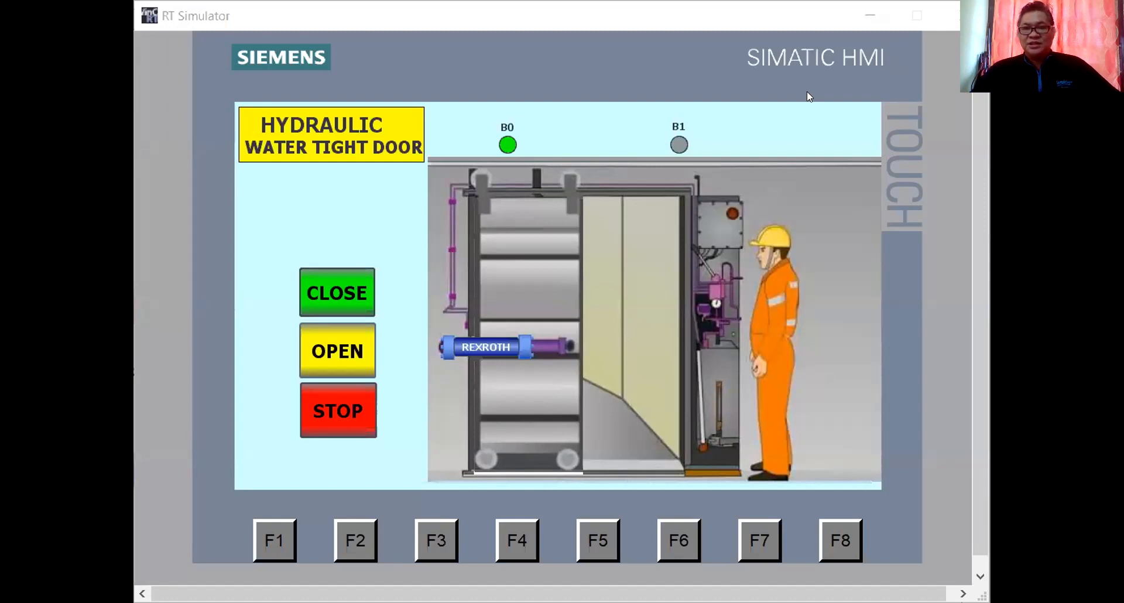
pyautogui.moveTo(699, 231)
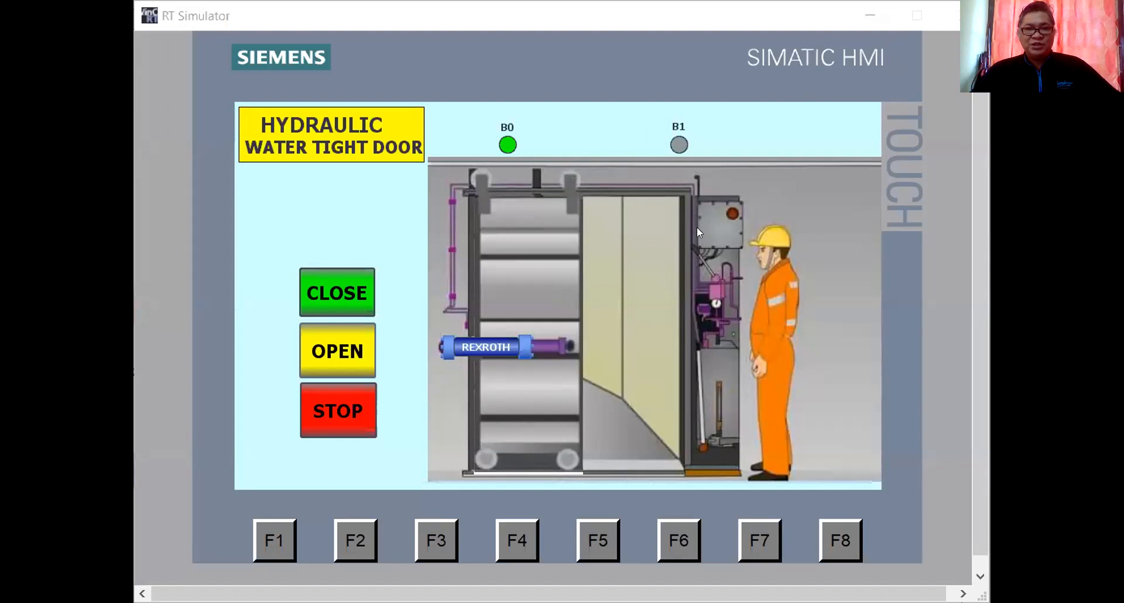
pyautogui.moveTo(539, 301)
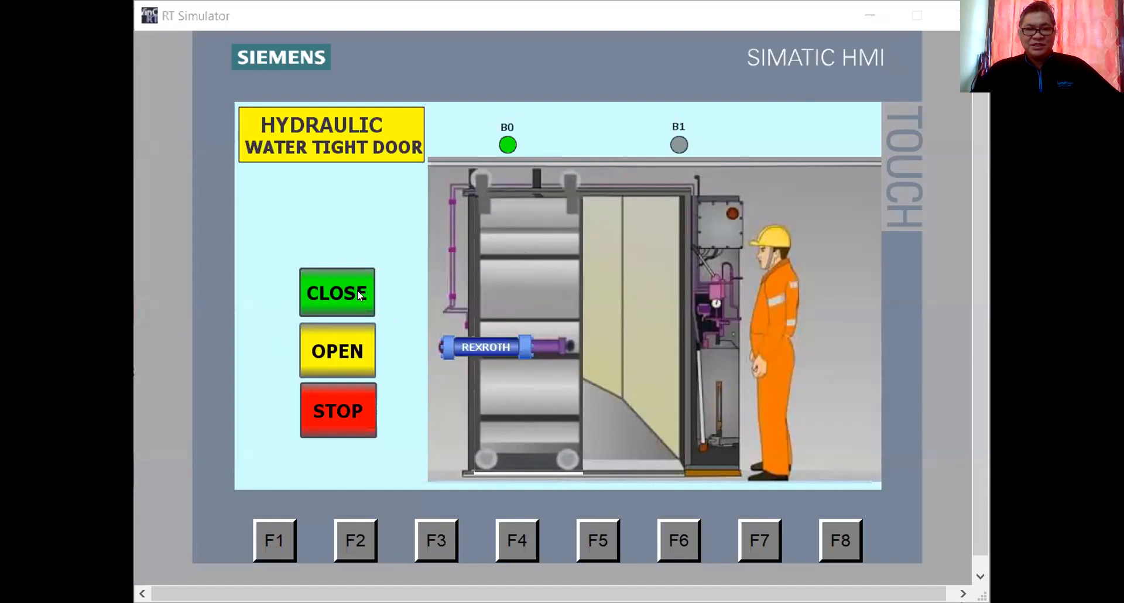
pyautogui.moveTo(507, 130)
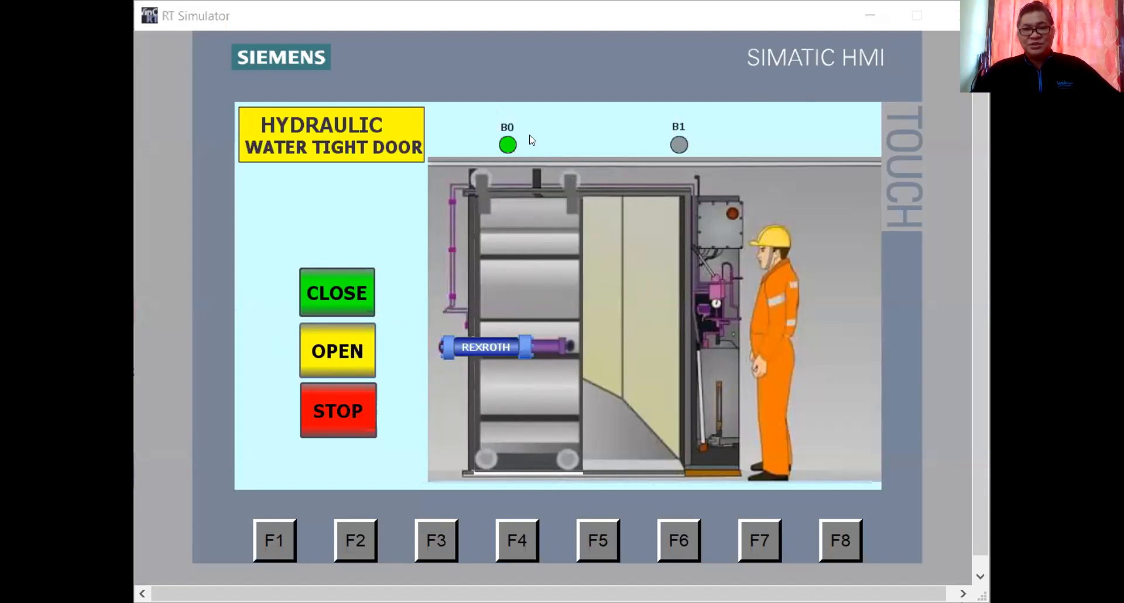
pyautogui.moveTo(527, 135)
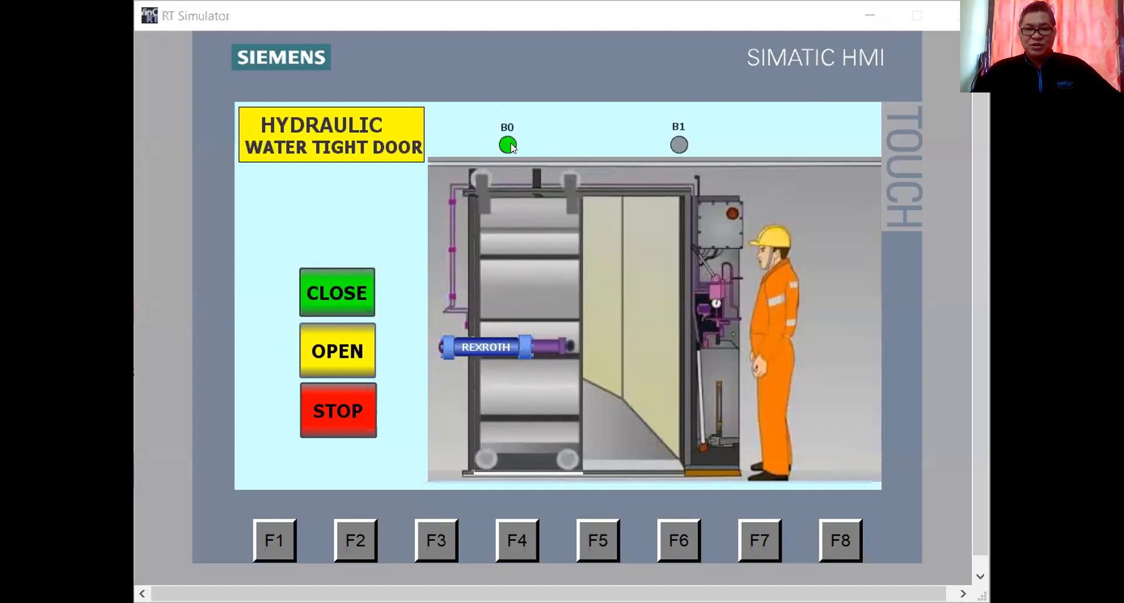
pyautogui.moveTo(712, 134)
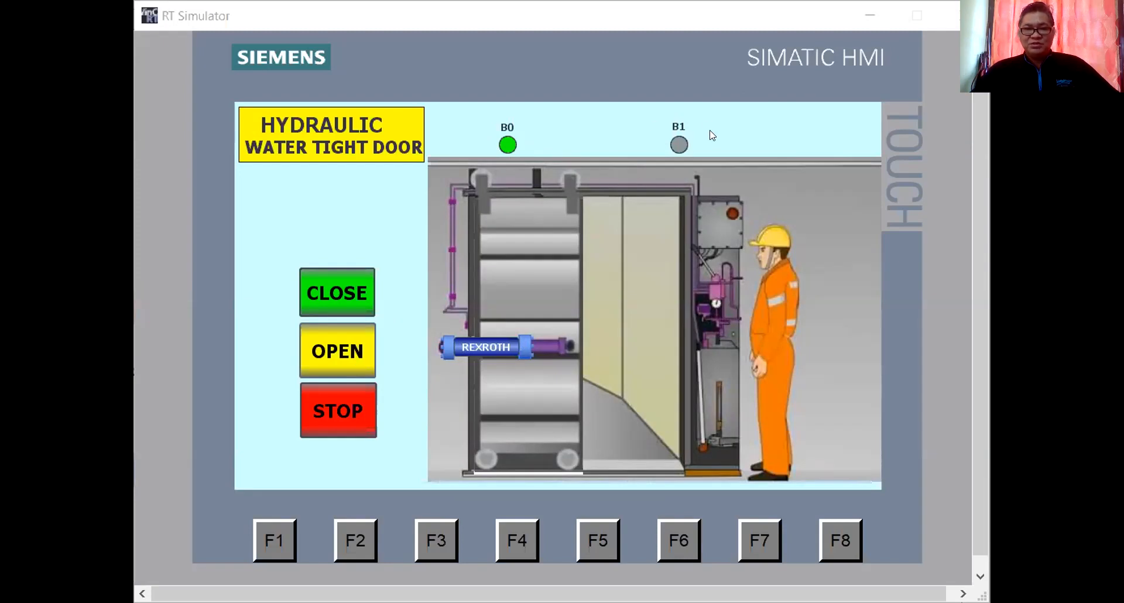
pyautogui.moveTo(499, 140)
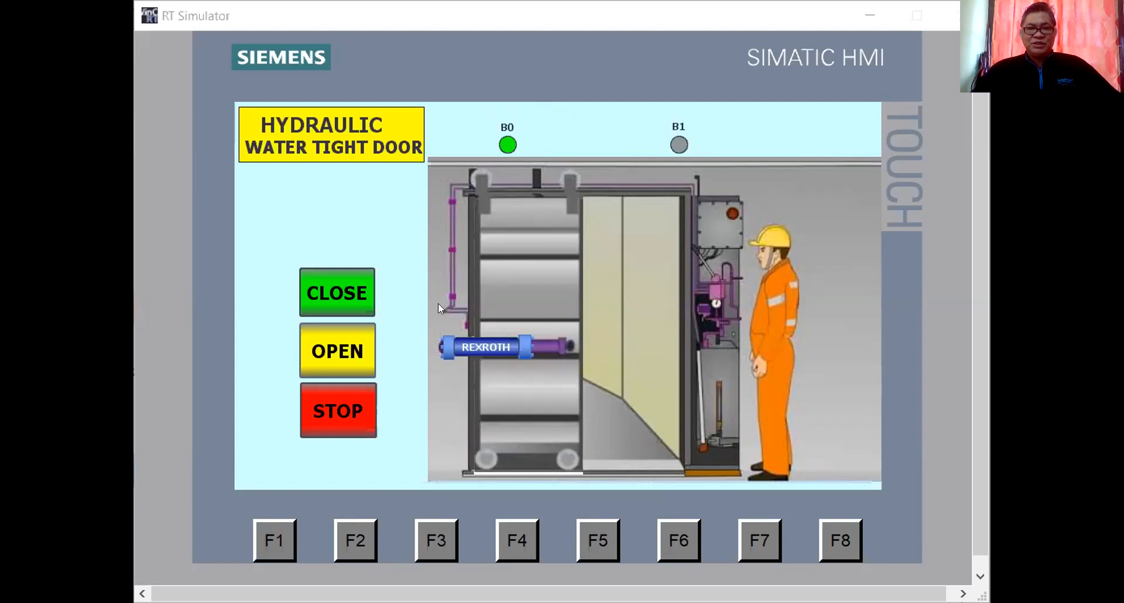
pyautogui.moveTo(414, 317)
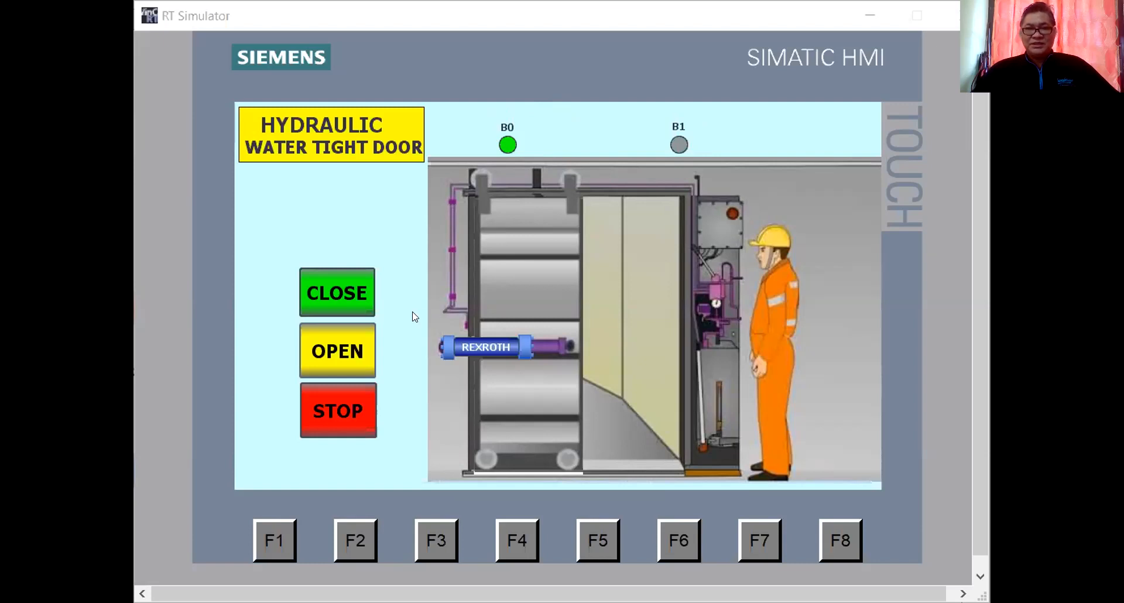
pyautogui.moveTo(369, 307)
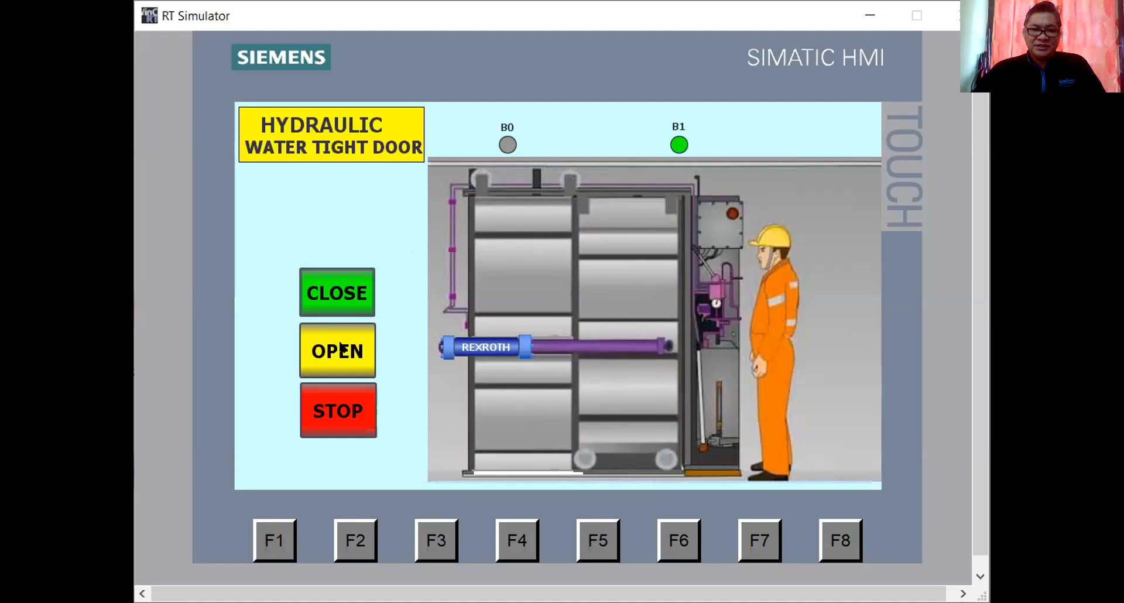
# - Command the door open with the yellow OPEN button until sensor B0 lights green
pyautogui.click(337, 350)
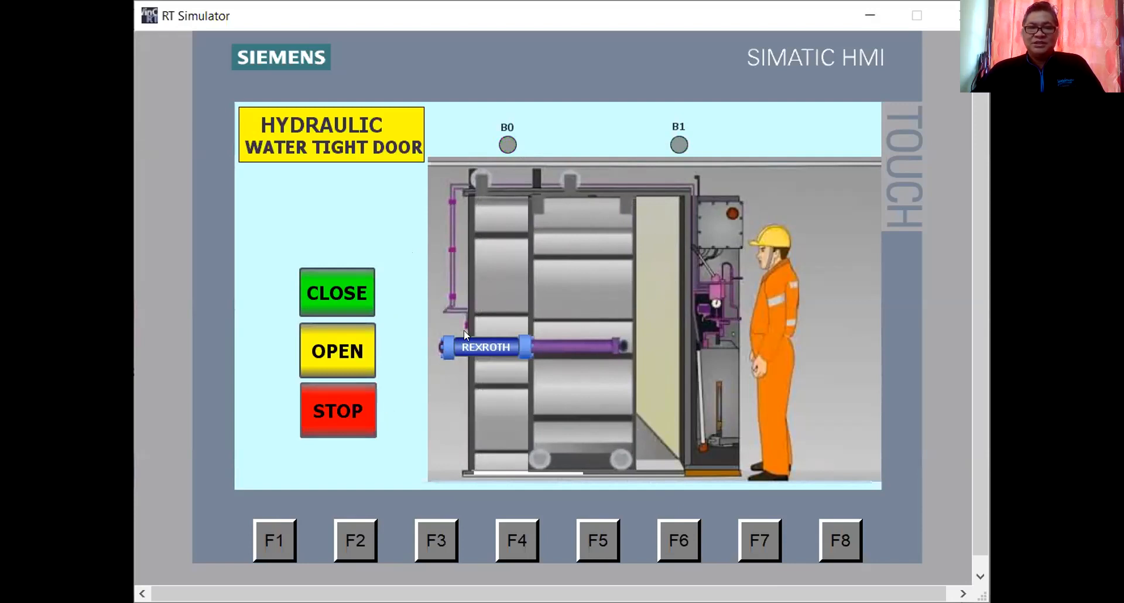
pyautogui.click(337, 351)
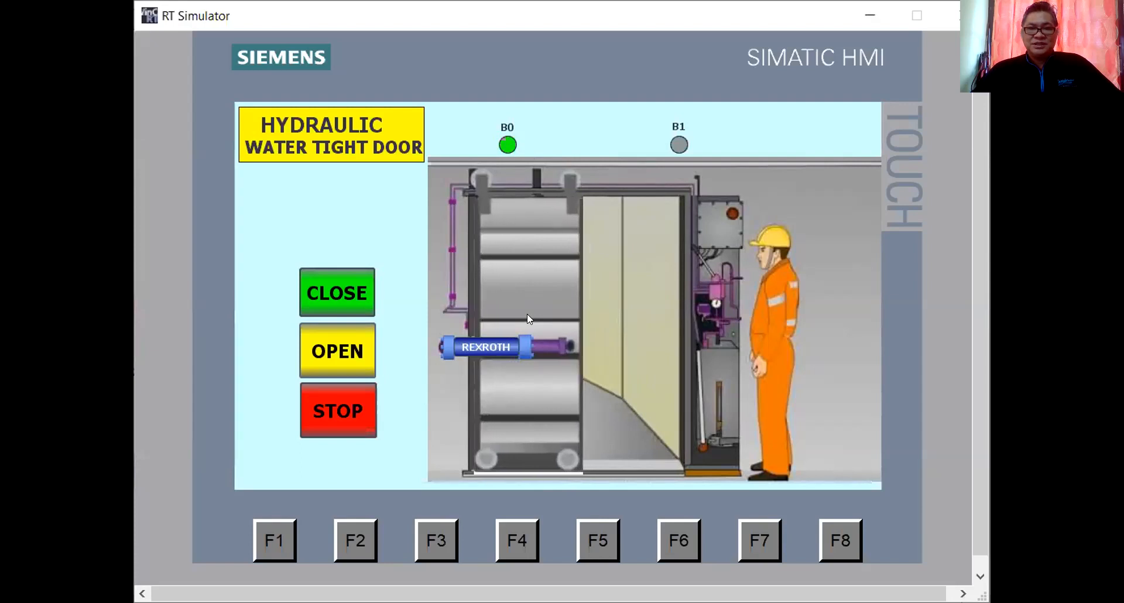
pyautogui.moveTo(625, 163)
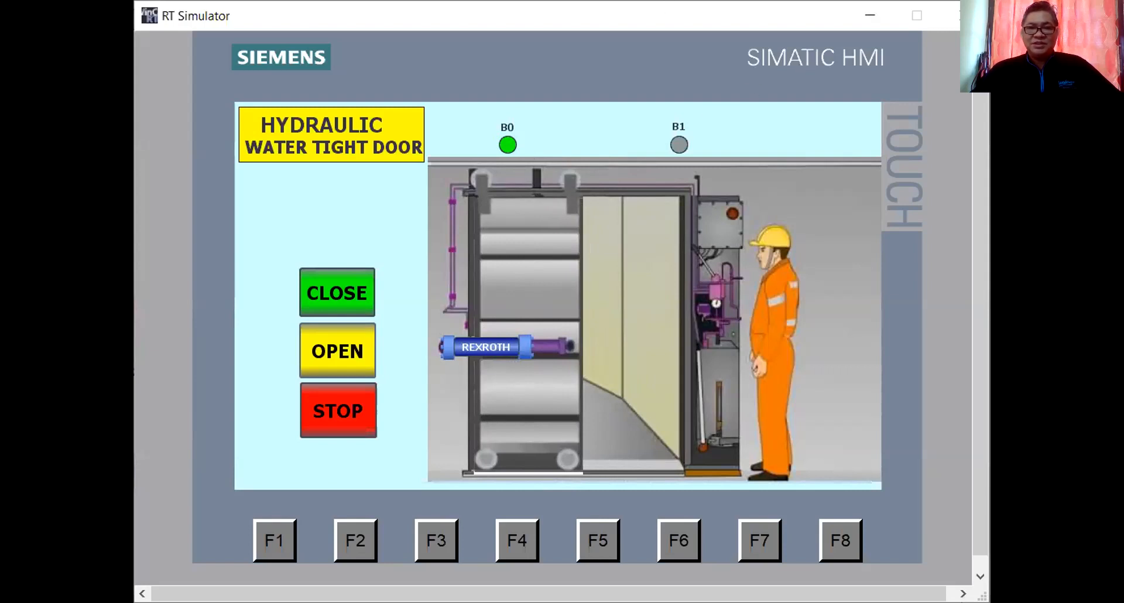
pyautogui.moveTo(571, 59)
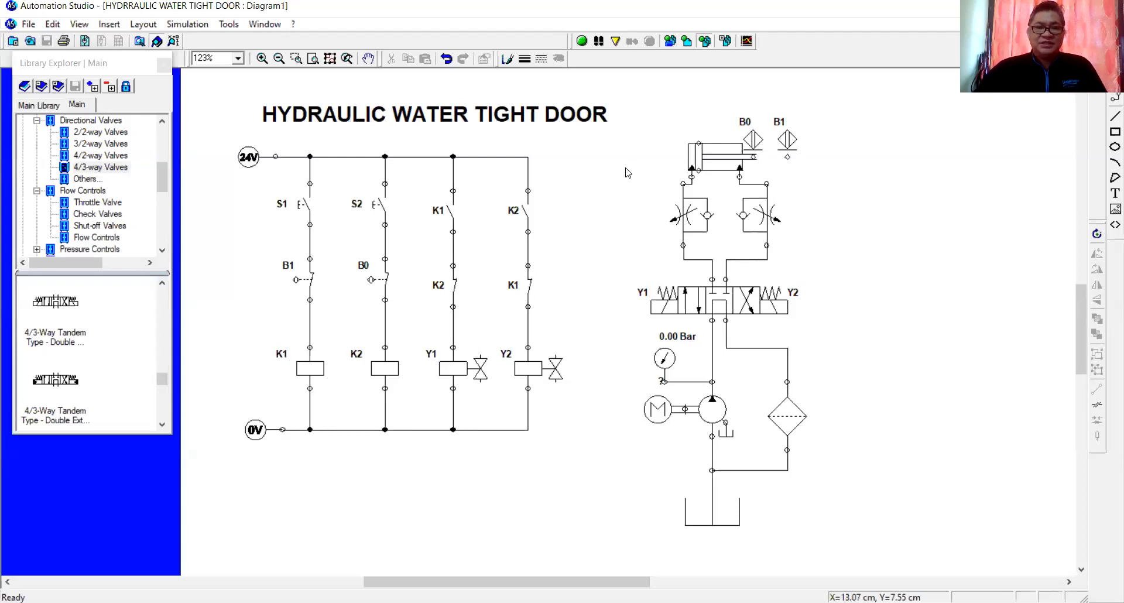
pyautogui.moveTo(202, 205)
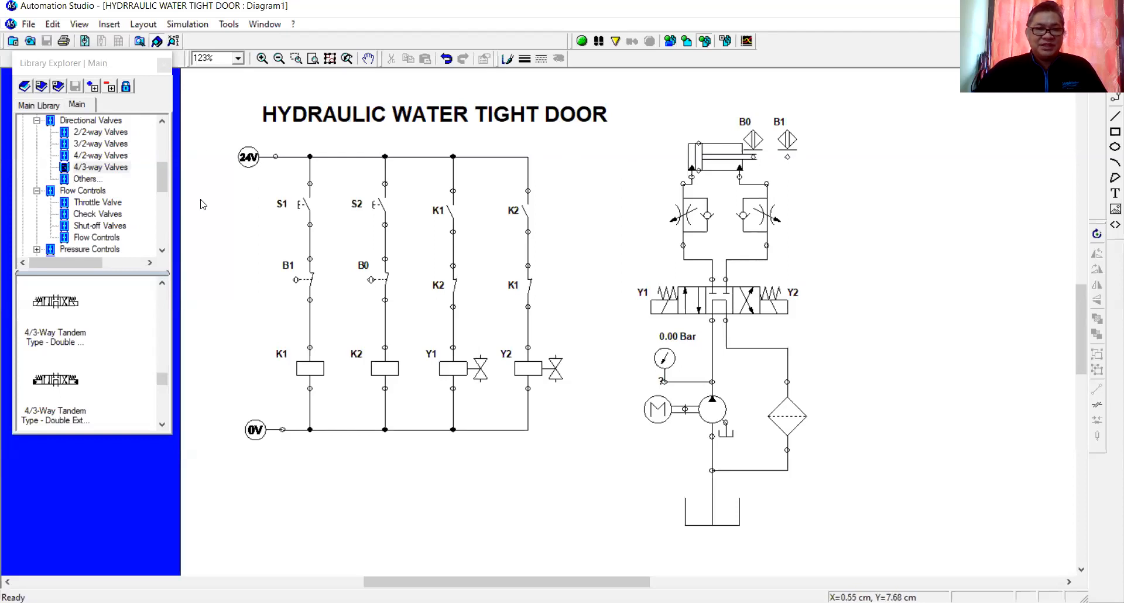
pyautogui.moveTo(746, 138)
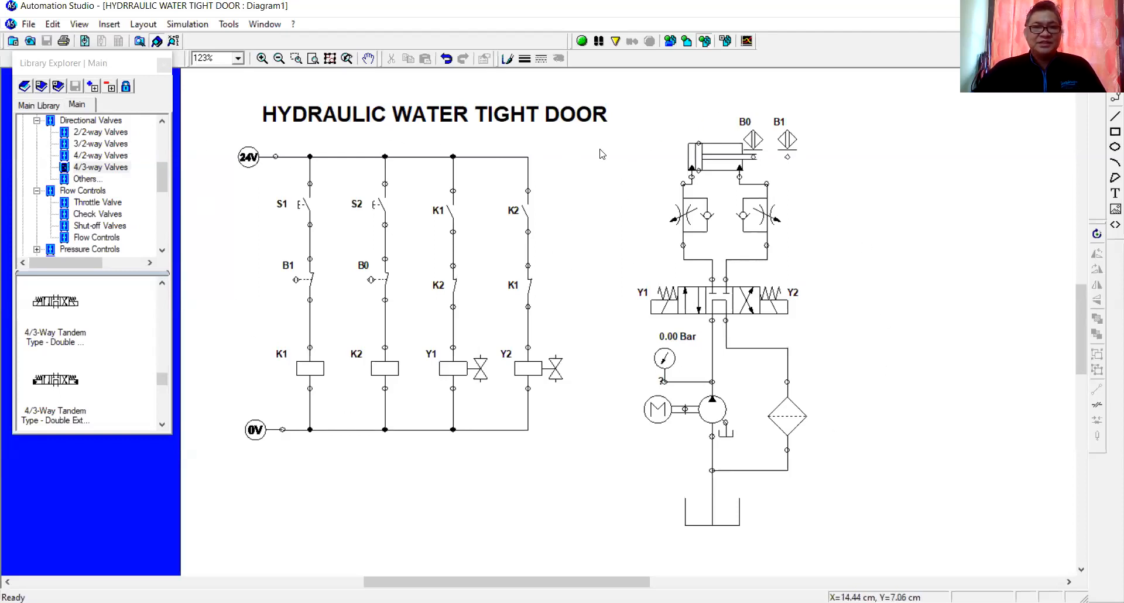
pyautogui.moveTo(506, 143)
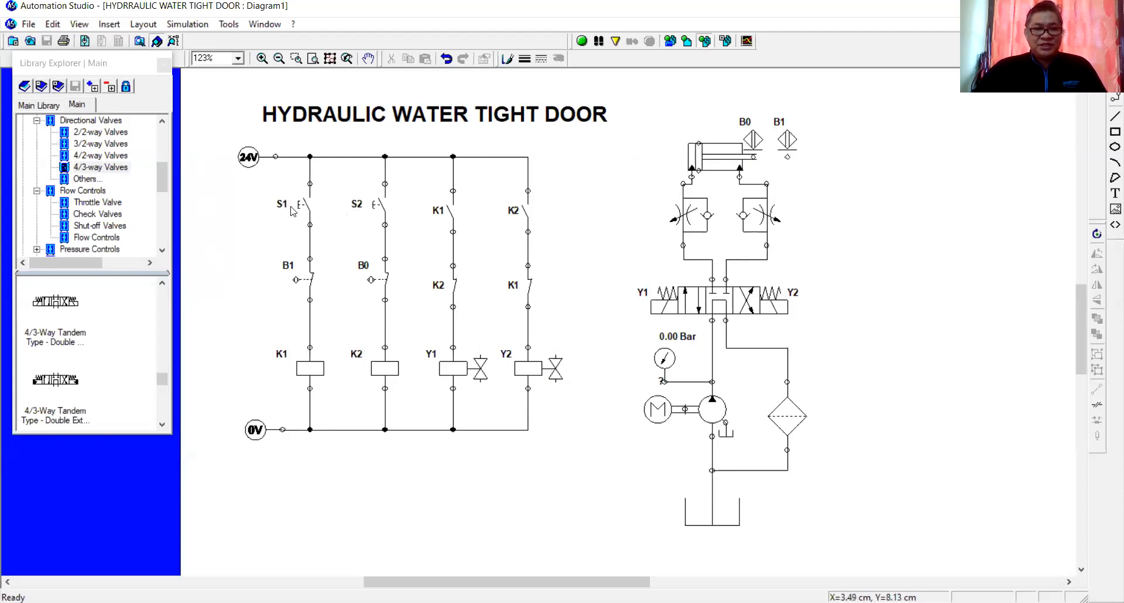
pyautogui.moveTo(301, 212)
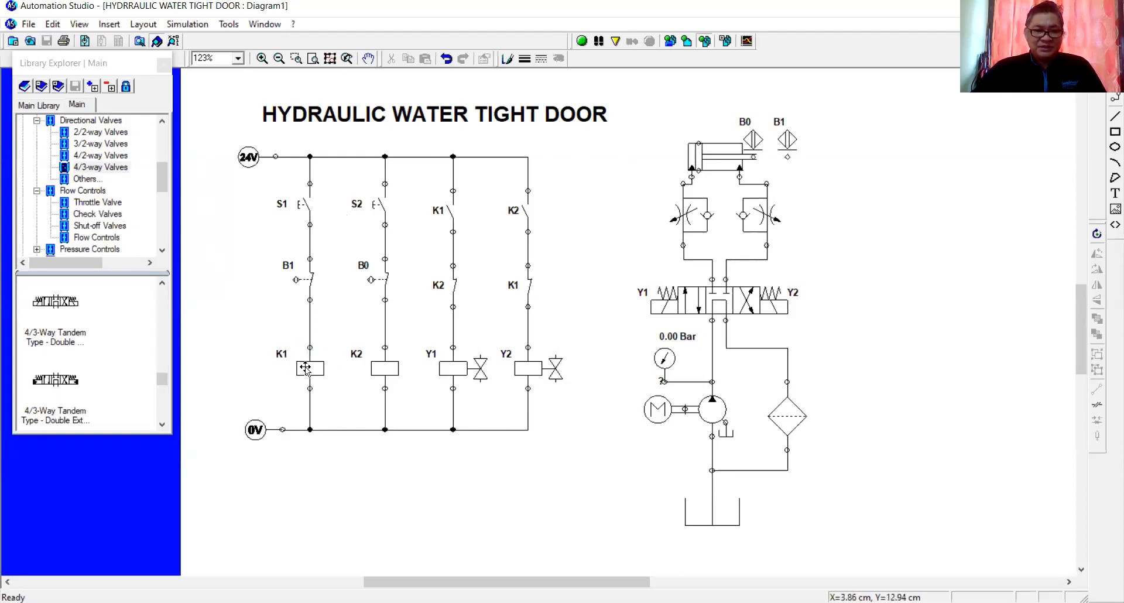
pyautogui.moveTo(656, 325)
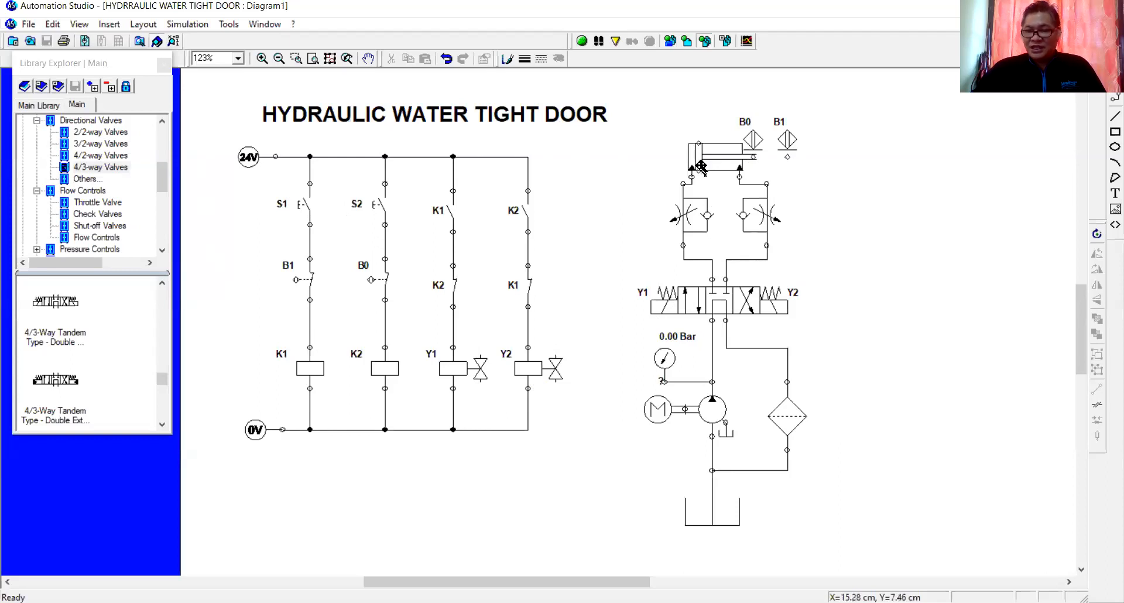
pyautogui.moveTo(863, 161)
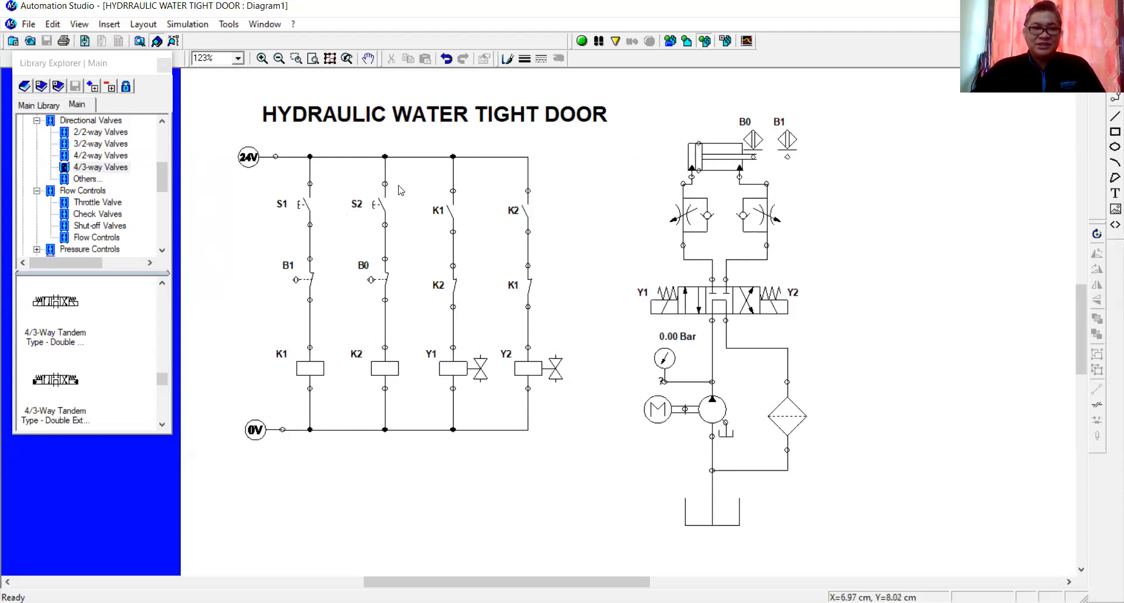
pyautogui.moveTo(398, 218)
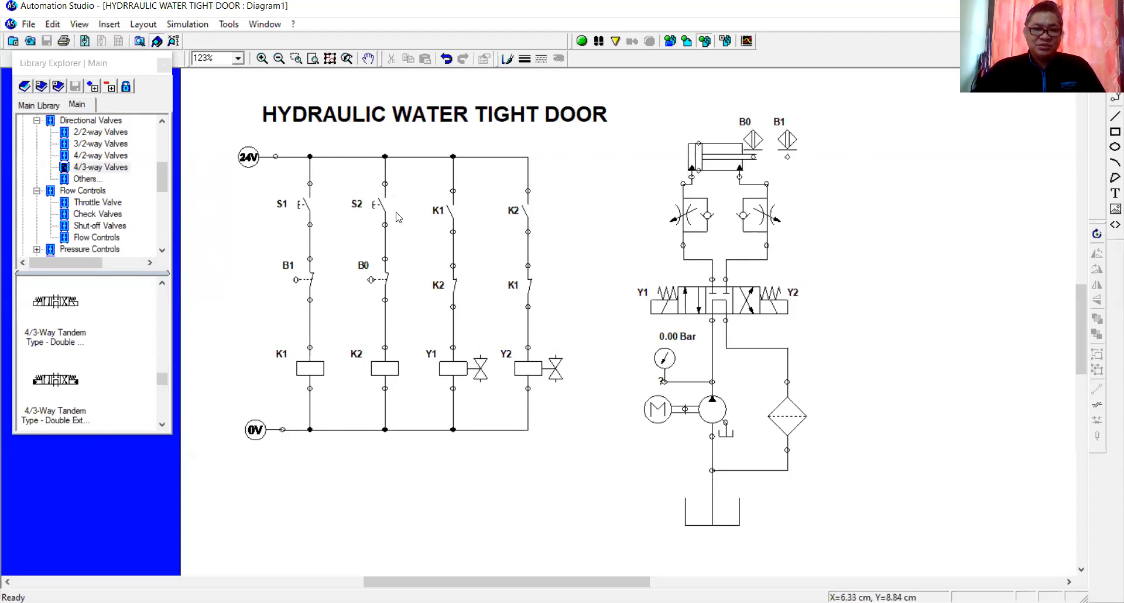
pyautogui.moveTo(398, 373)
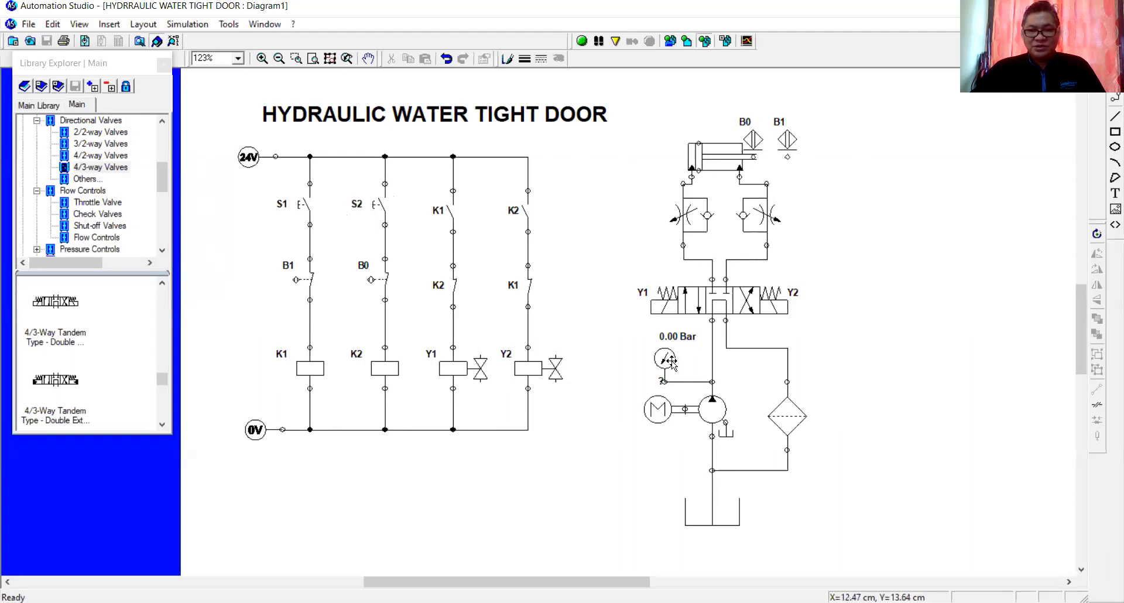
pyautogui.moveTo(787, 314)
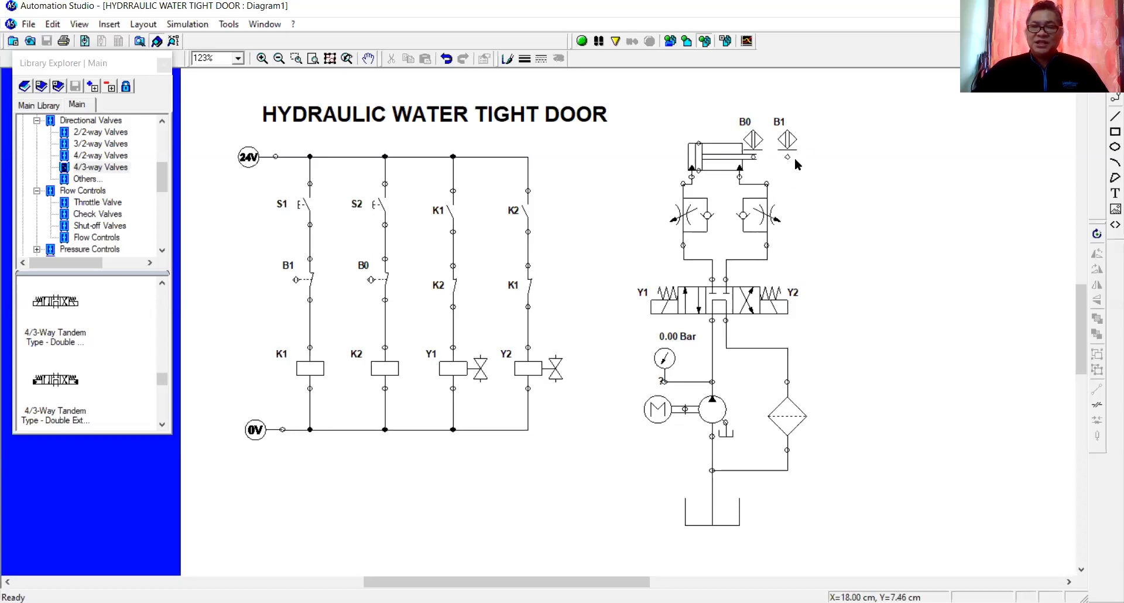
pyautogui.moveTo(630, 155)
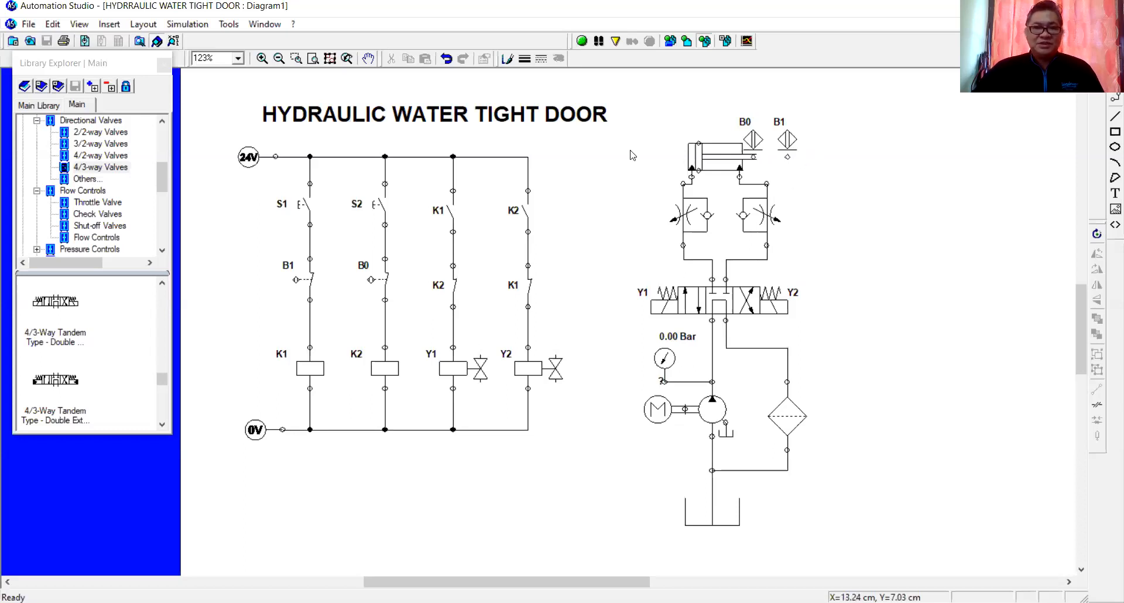
pyautogui.moveTo(612, 153)
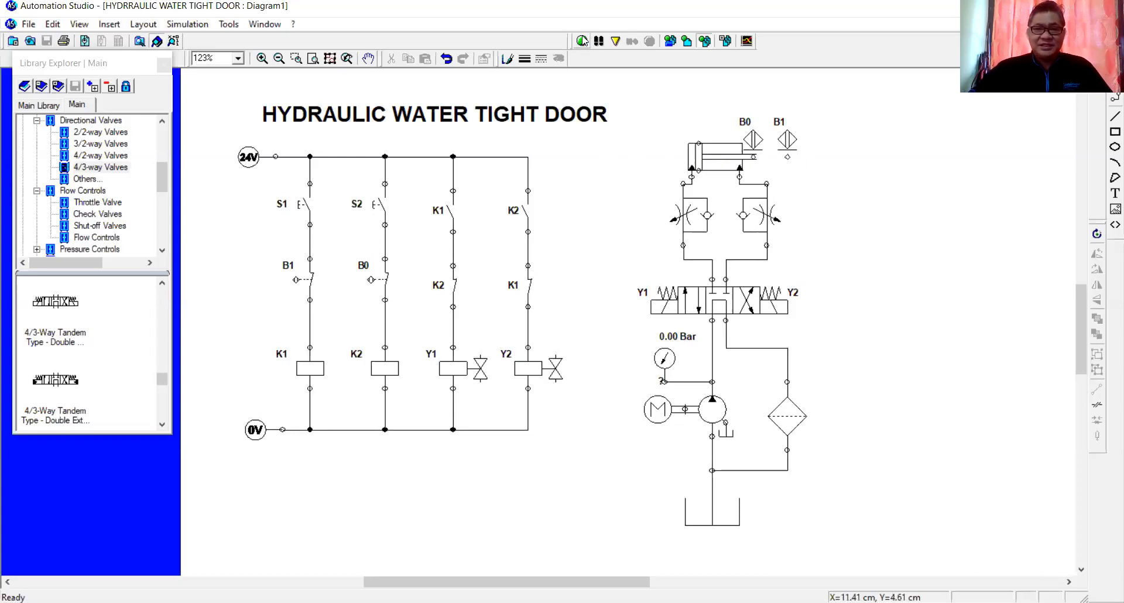
# - Start Normal Simulation so flow appears and the gauge reads 2.11 bar
pyautogui.click(582, 41)
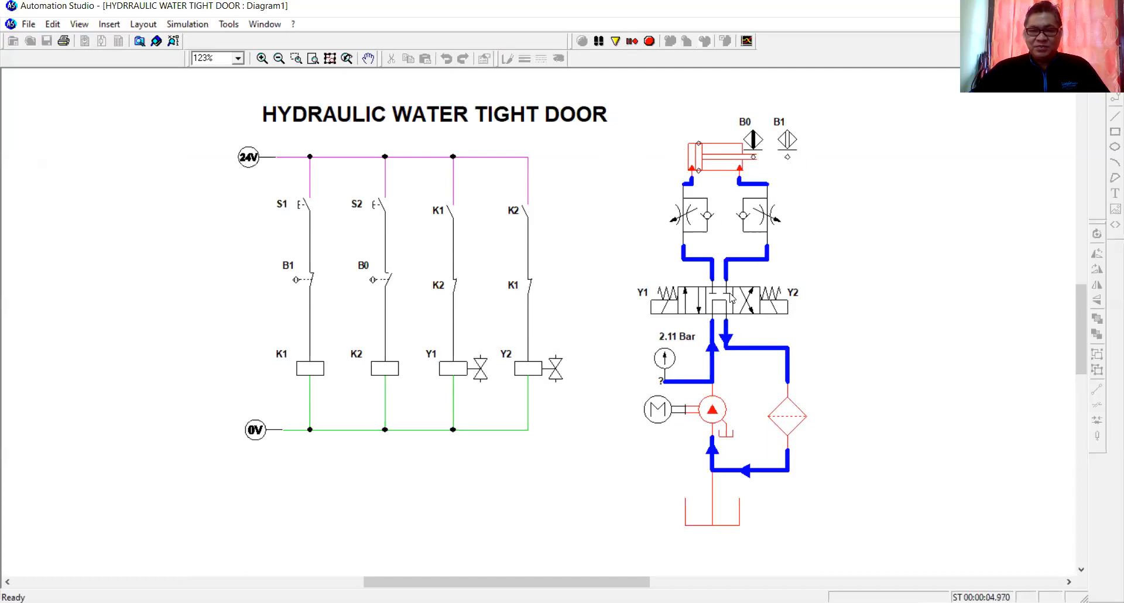
pyautogui.moveTo(644, 318)
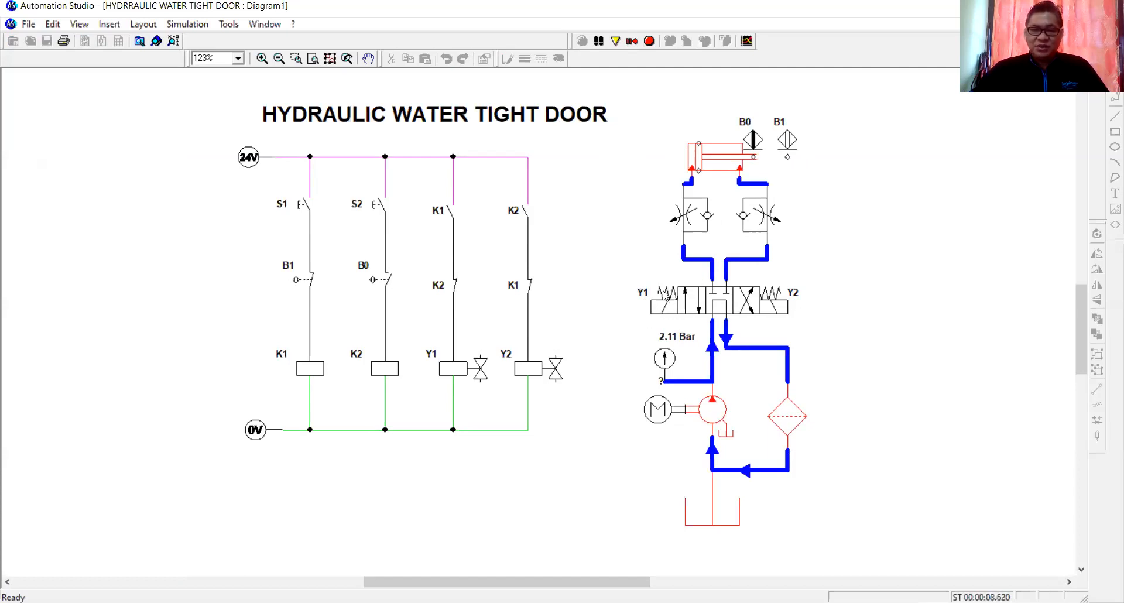
pyautogui.moveTo(757, 320)
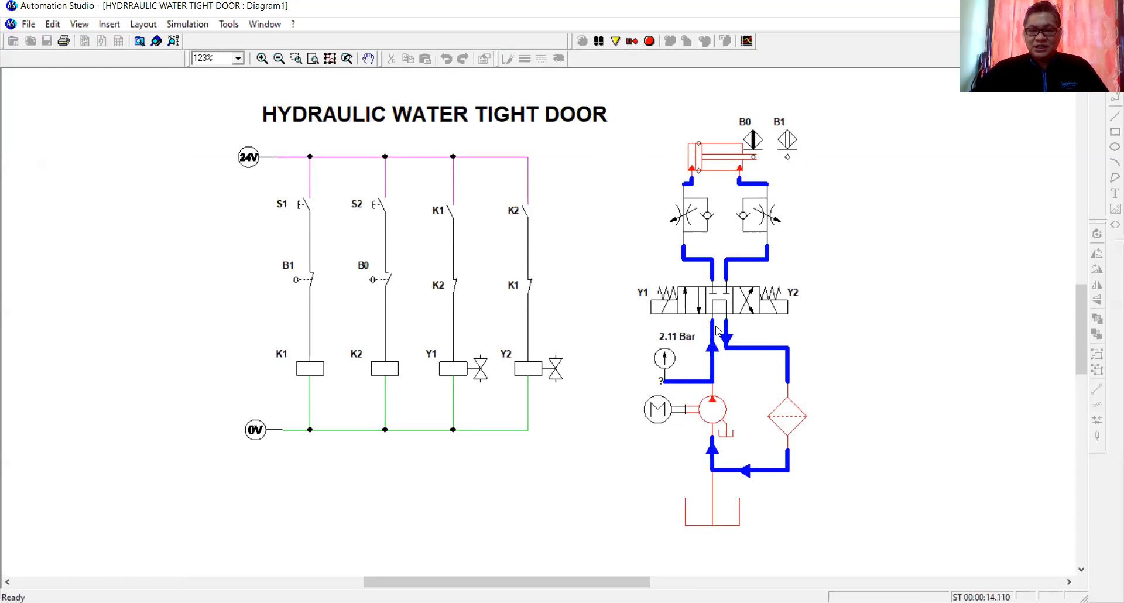
pyautogui.moveTo(740, 351)
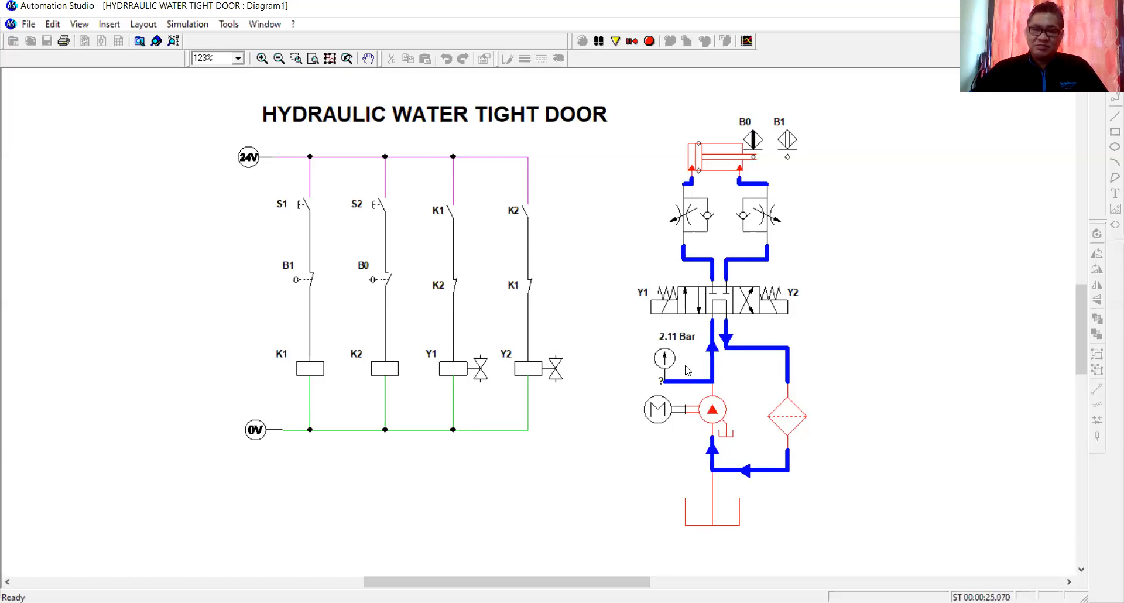
pyautogui.moveTo(678, 358)
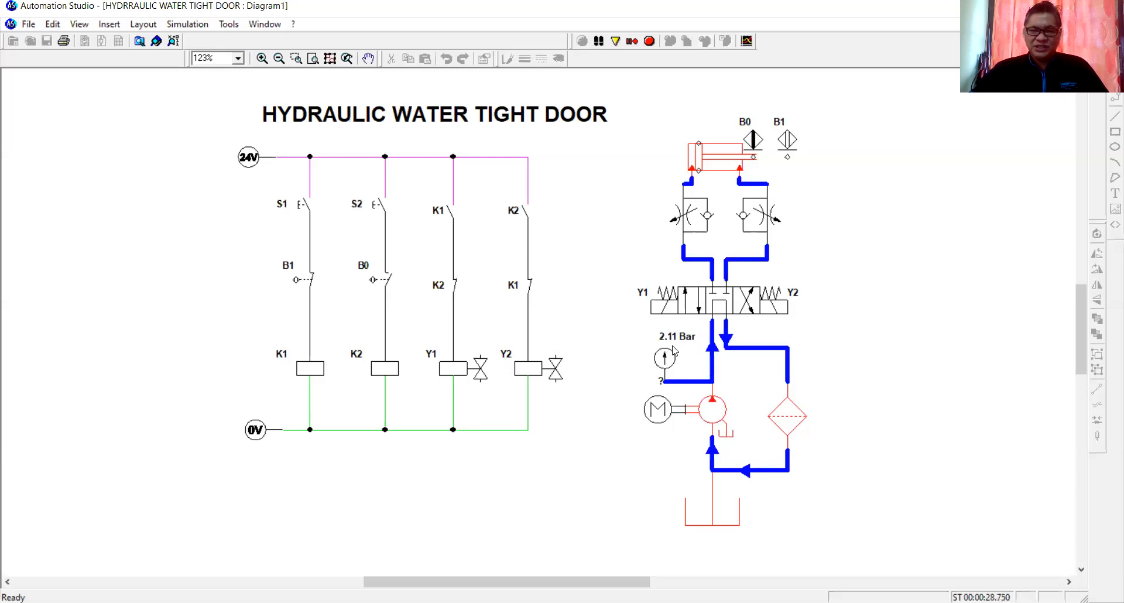
pyautogui.moveTo(722, 370)
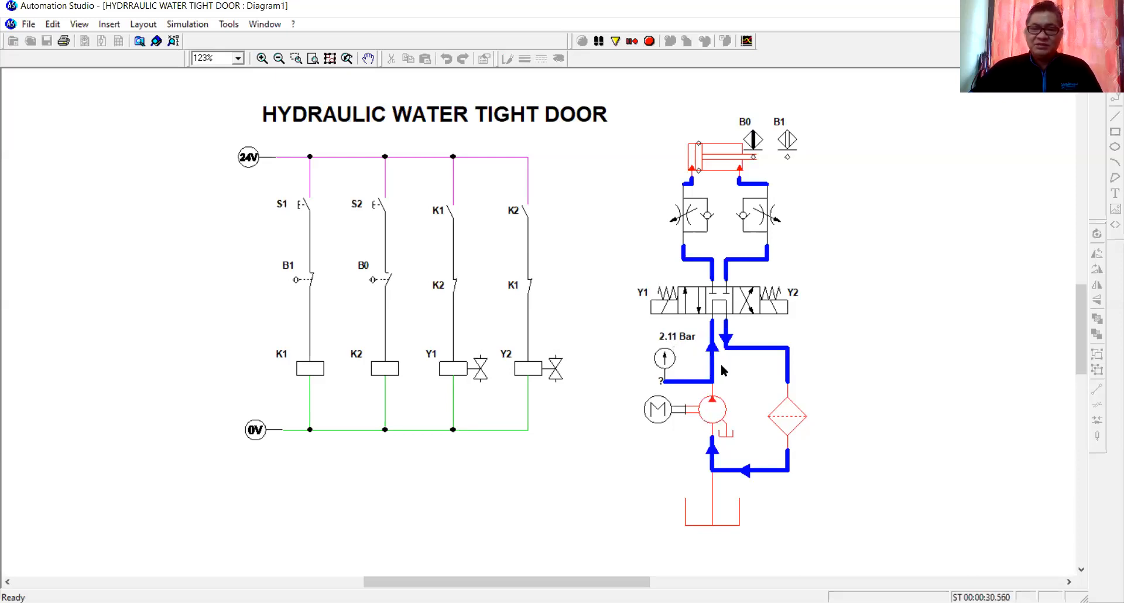
pyautogui.moveTo(809, 366)
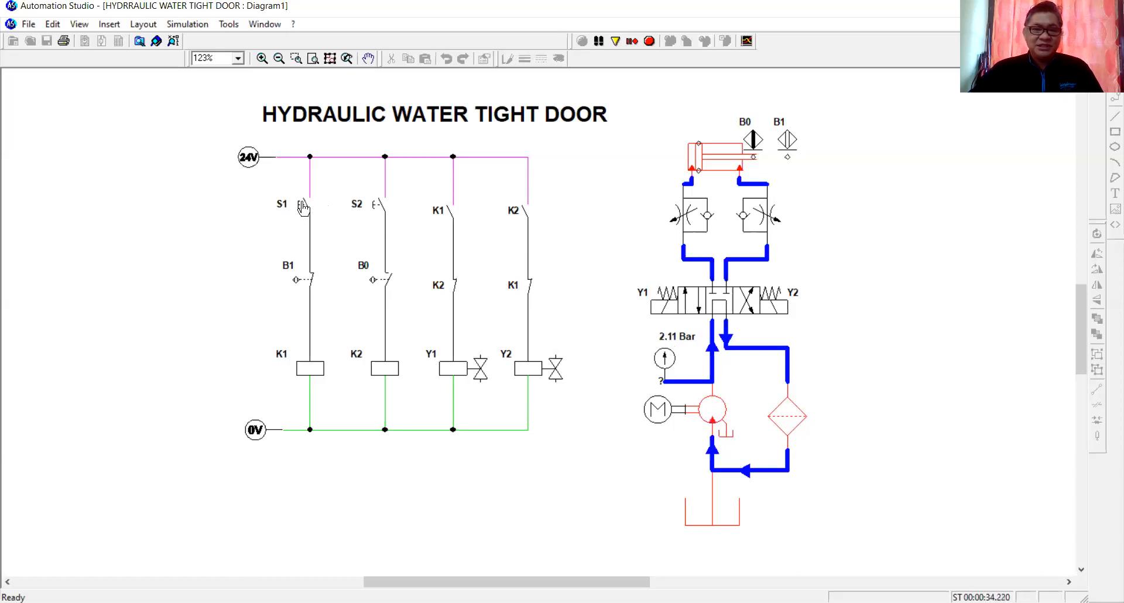
# - Actuate pushbutton S1, then reduce the flow control valve opening from 50% to 30%
pyautogui.click(302, 205)
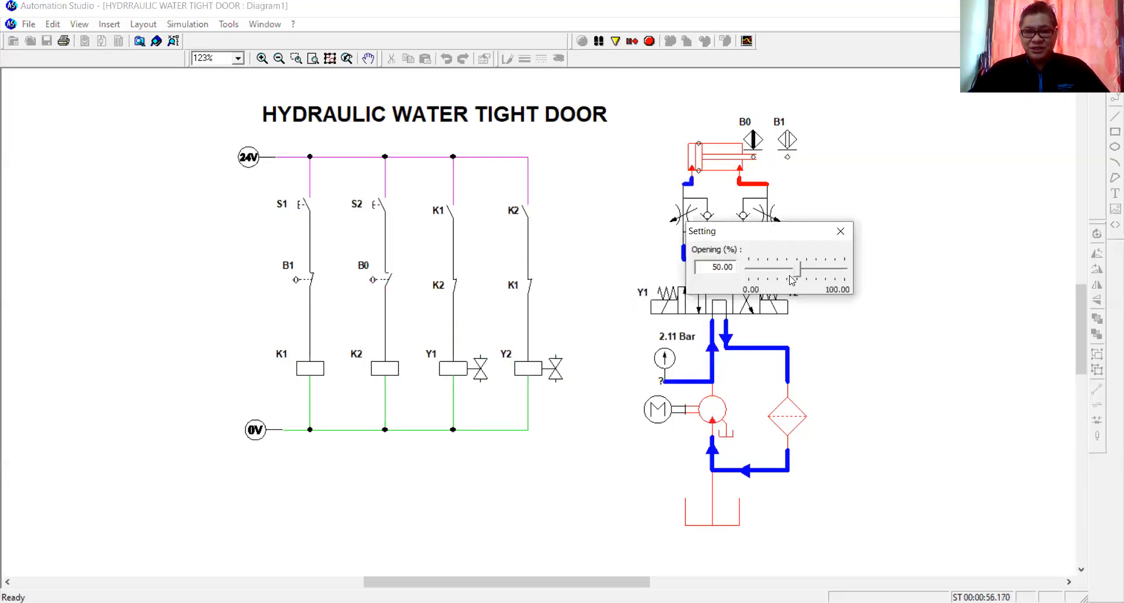
pyautogui.moveTo(797, 271); pyautogui.dragTo(777, 270)
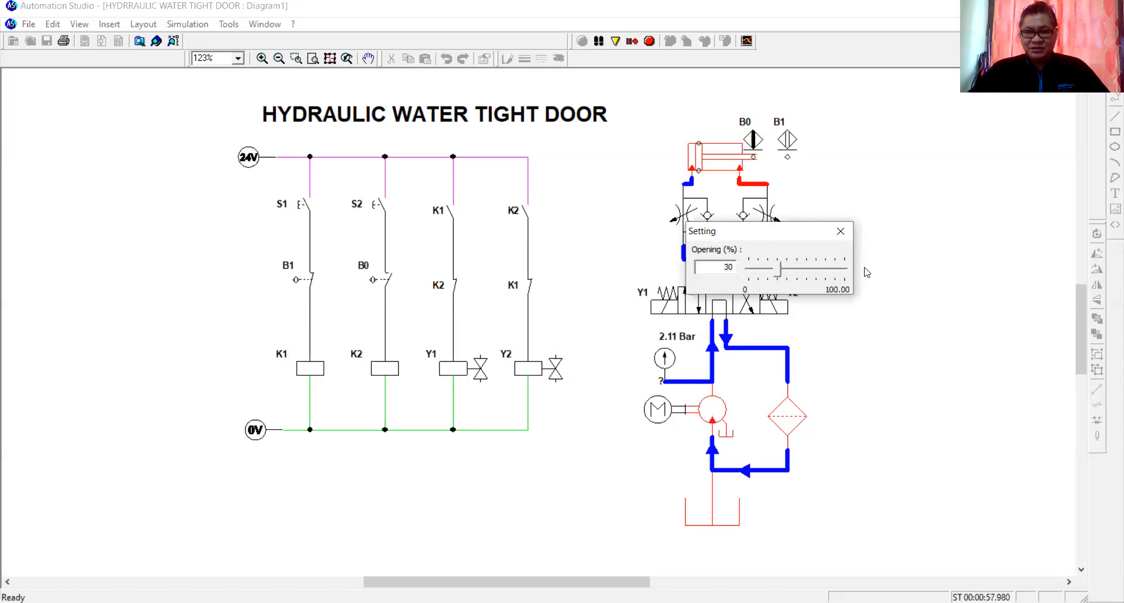